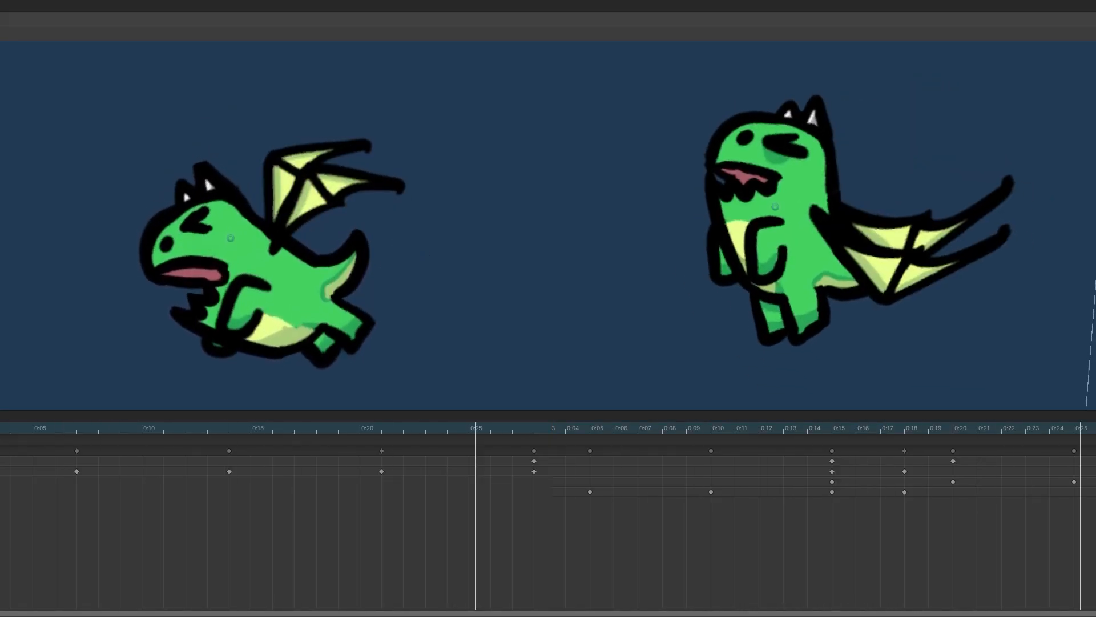
Step: Switch to the Scene view showing the dark dungeon with its lantern and crescent light
click(126, 6)
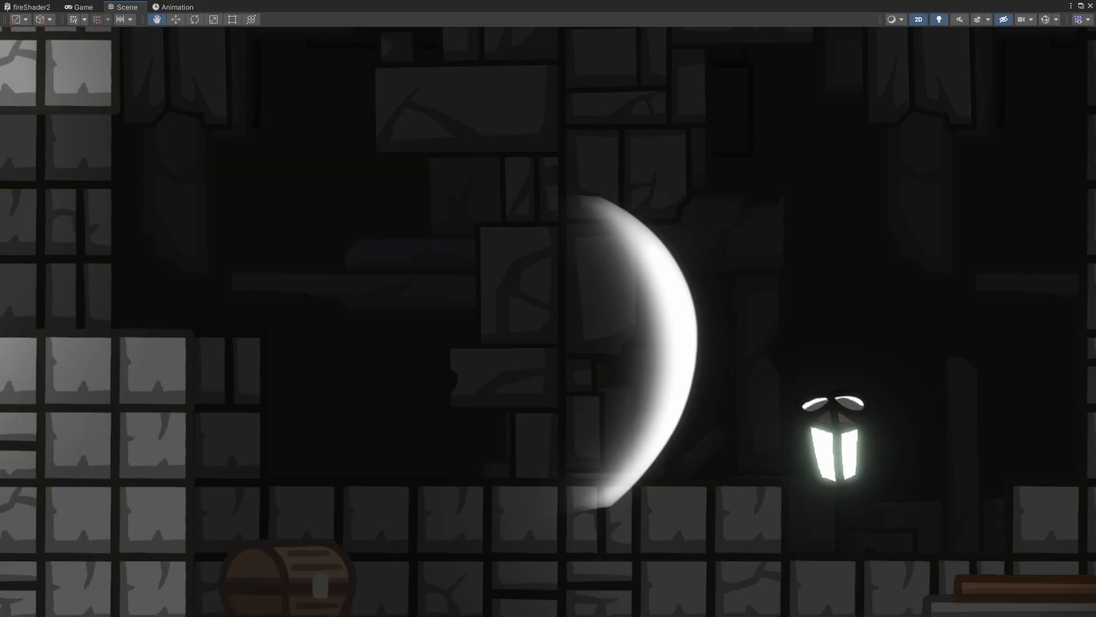